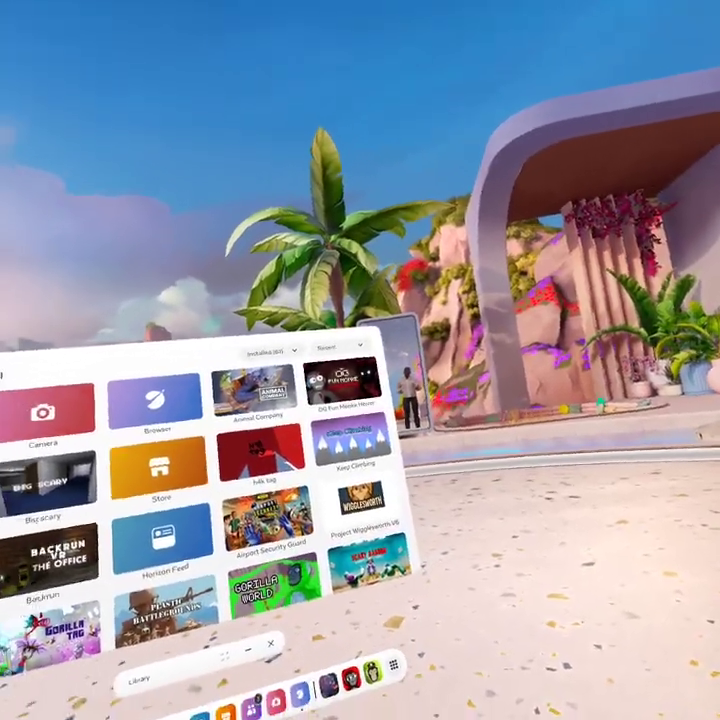
{"action": "mouse_move", "coordinate": [360, 360]}
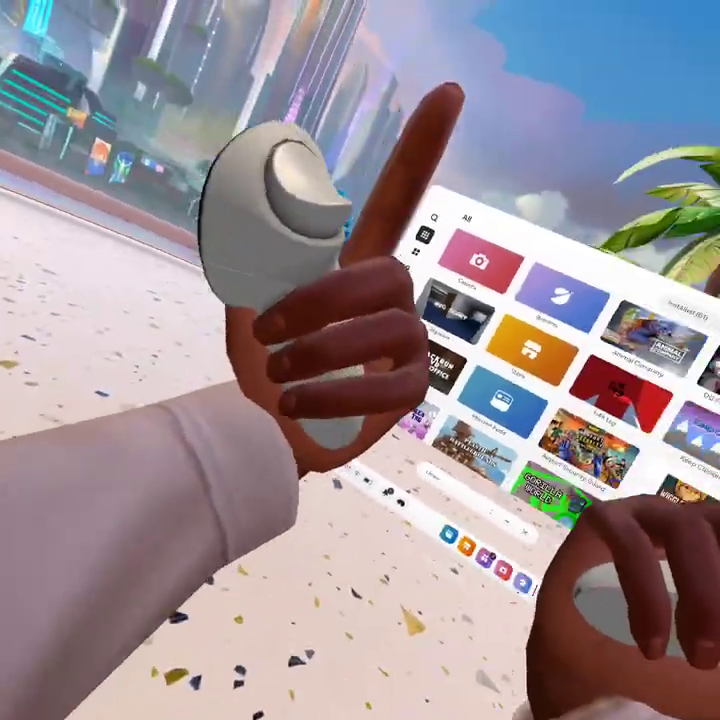